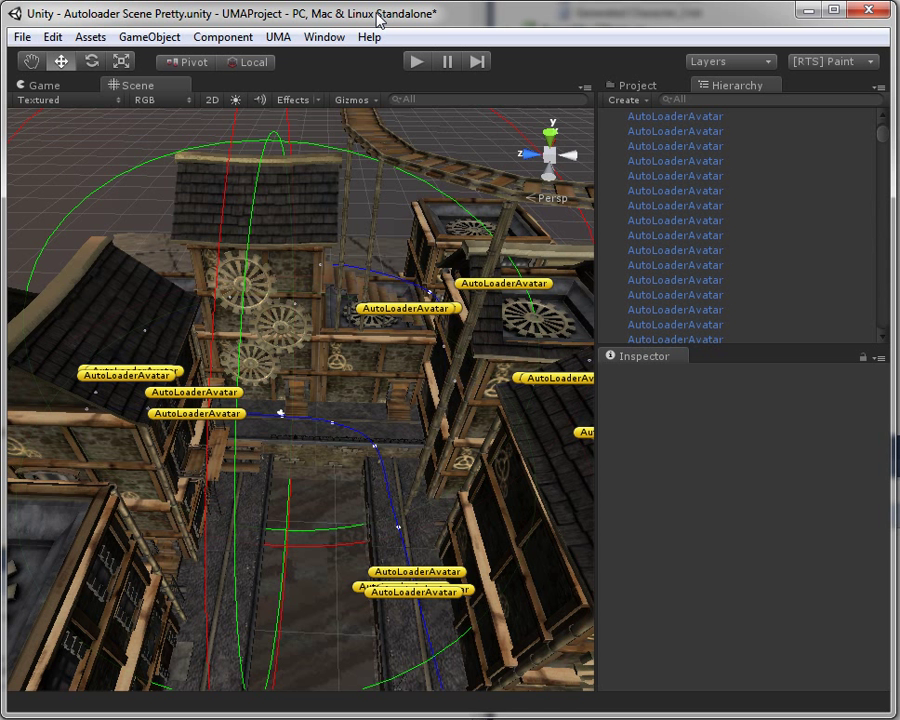
mouse_move(352, 204)
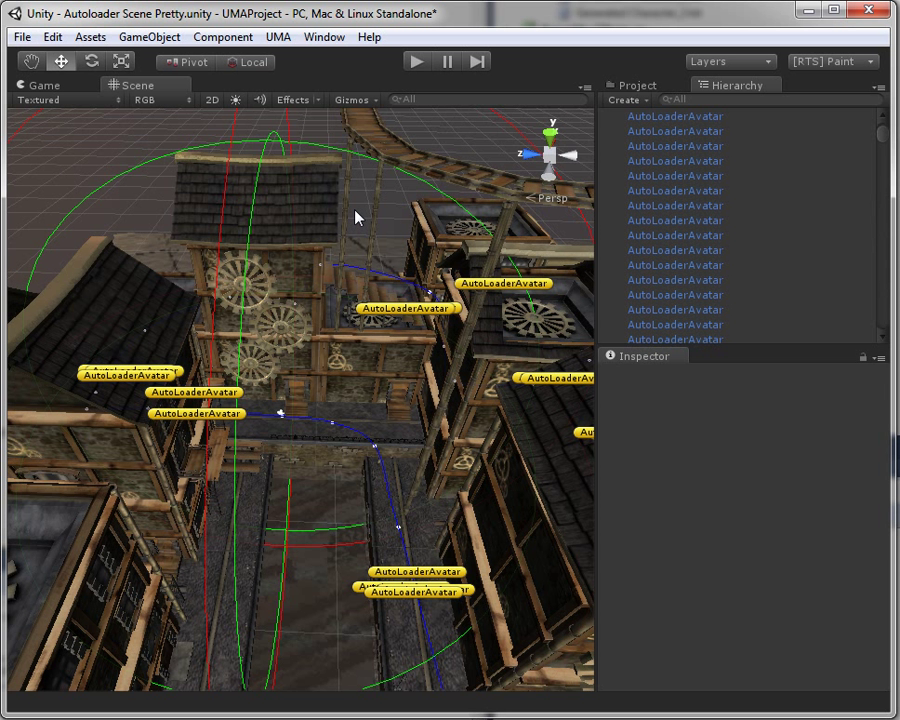
mouse_move(332, 252)
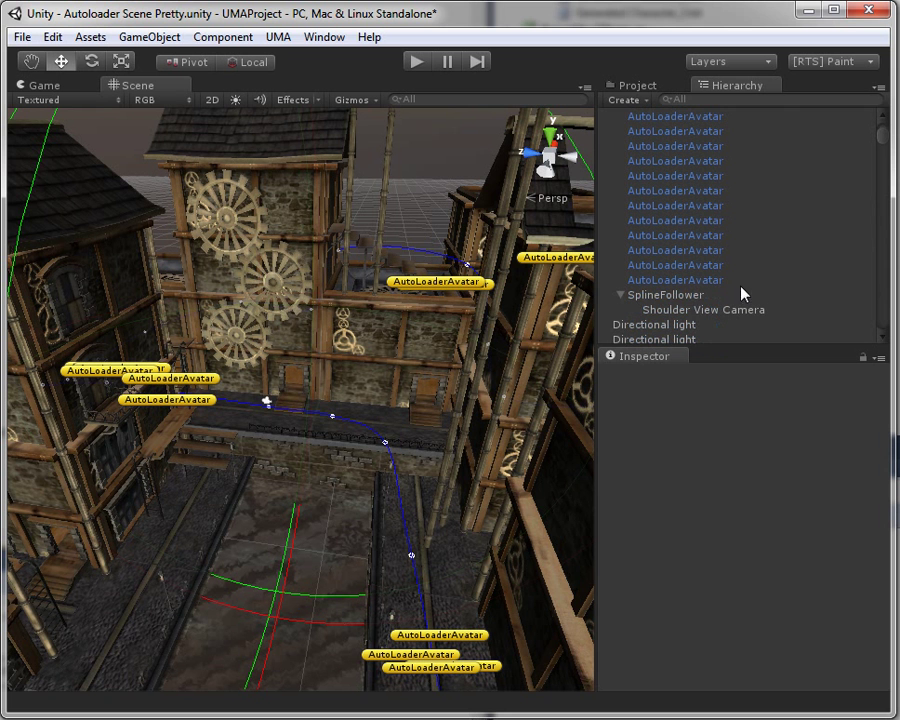
Step: Select AutoLoaderAvatar objects in the Hierarchy to view their recipe, generator and Idle controller fields
click(664, 294)
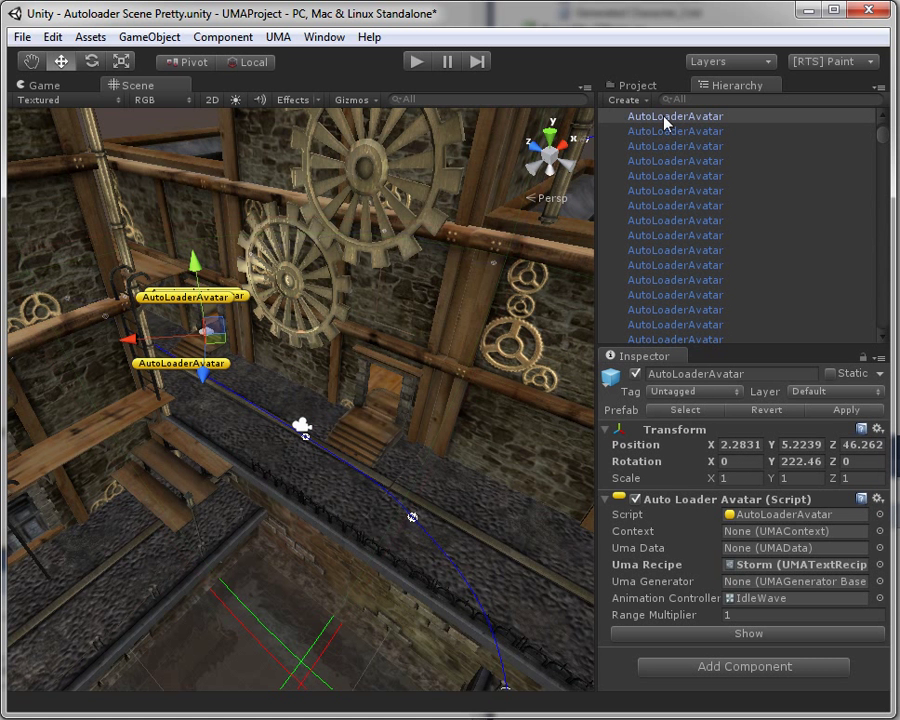
mouse_move(696, 548)
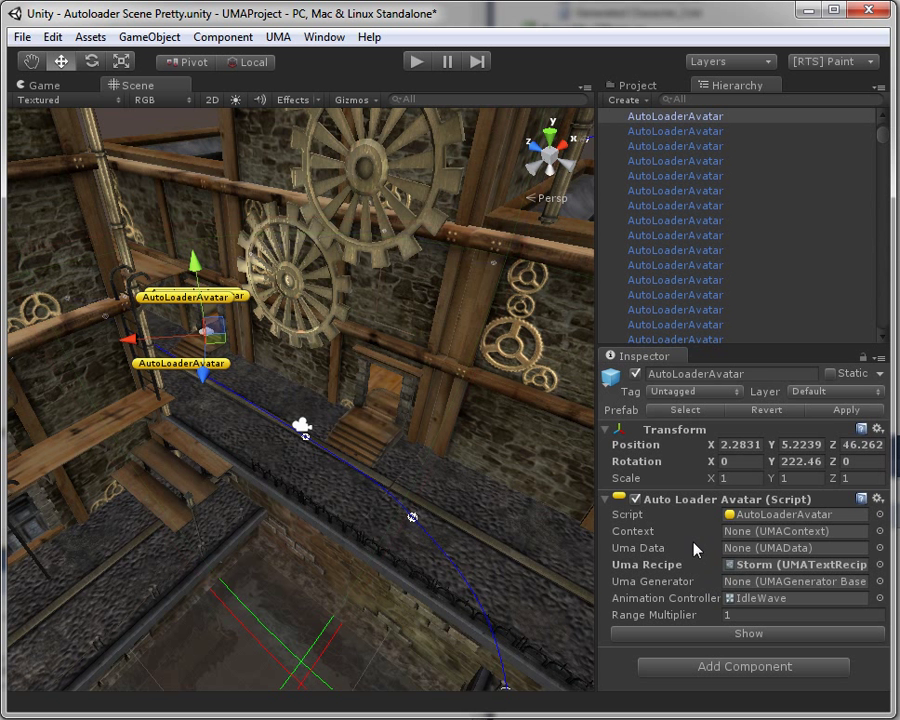
mouse_move(796, 528)
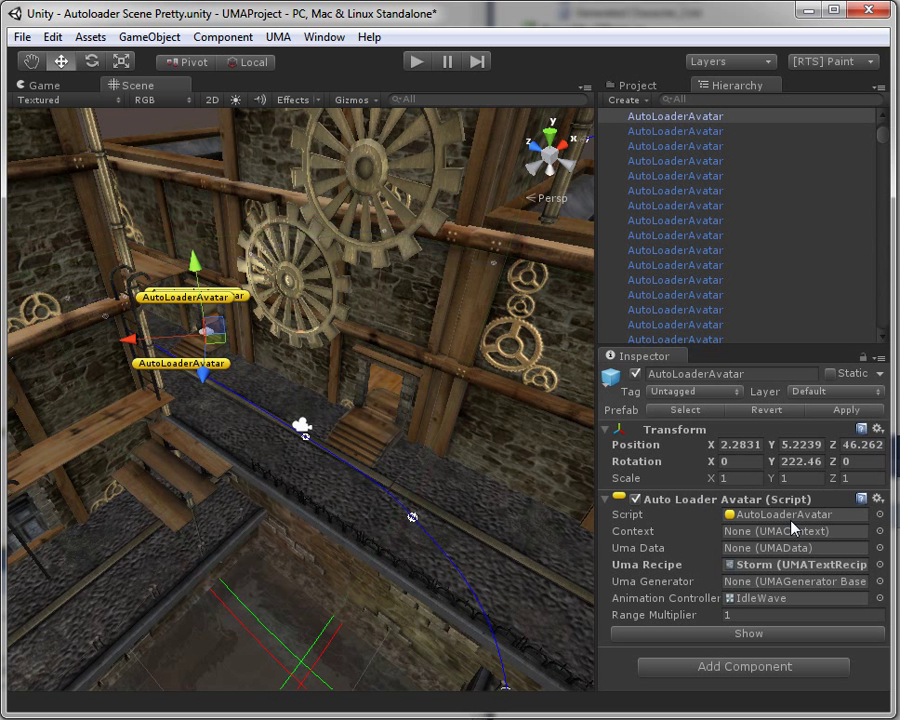
mouse_move(770, 564)
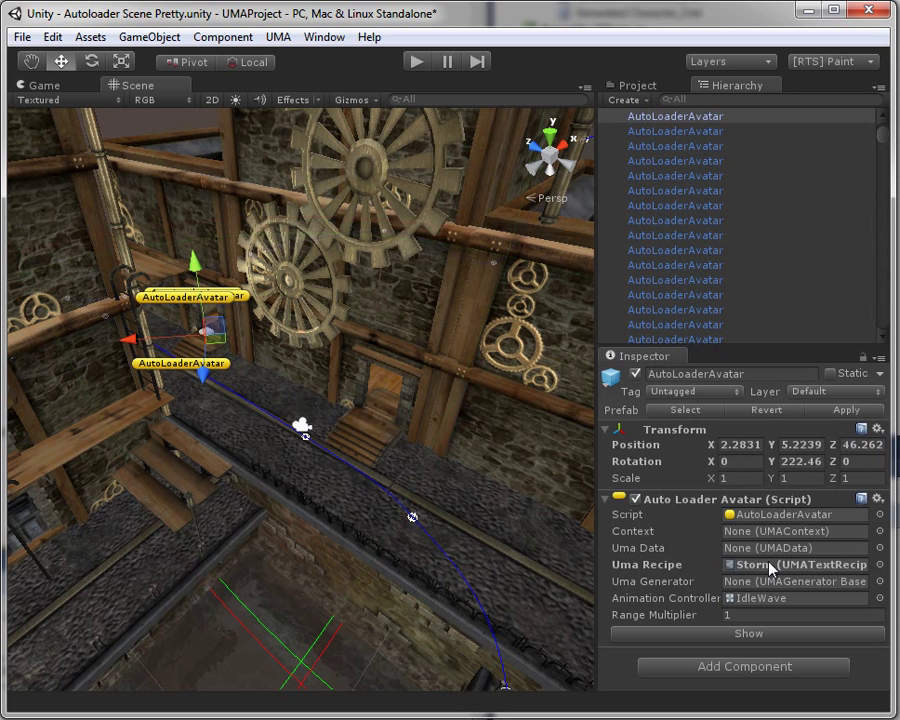
click(796, 564)
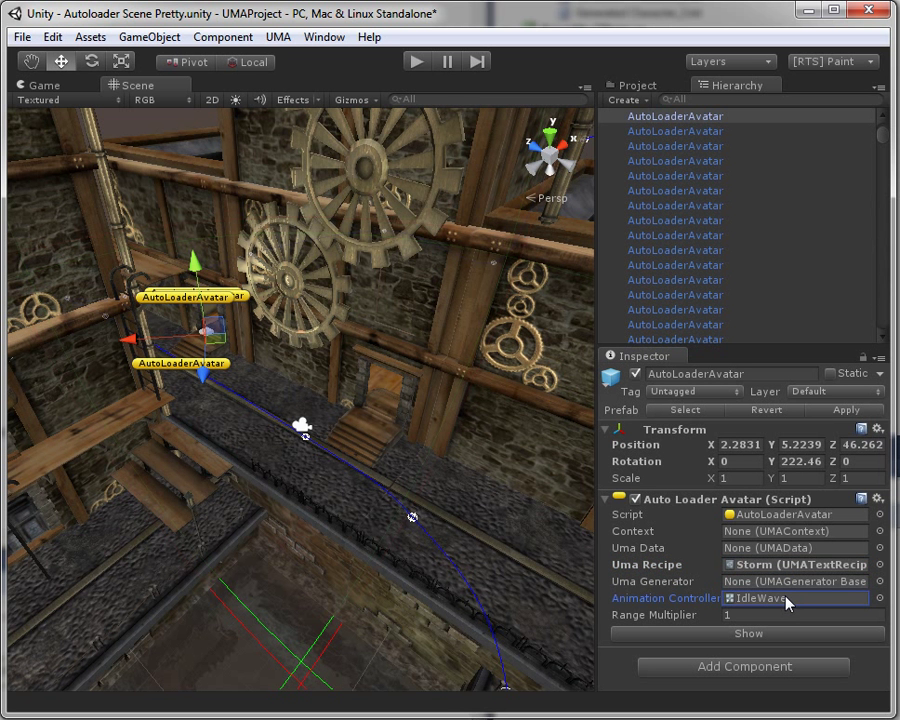
mouse_move(764, 524)
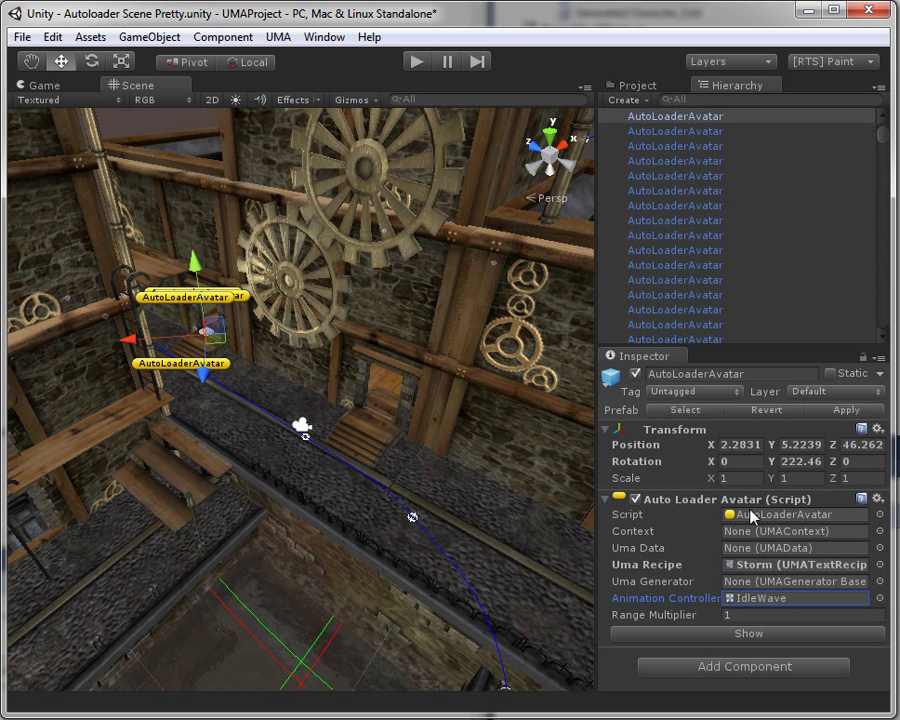
mouse_move(810, 564)
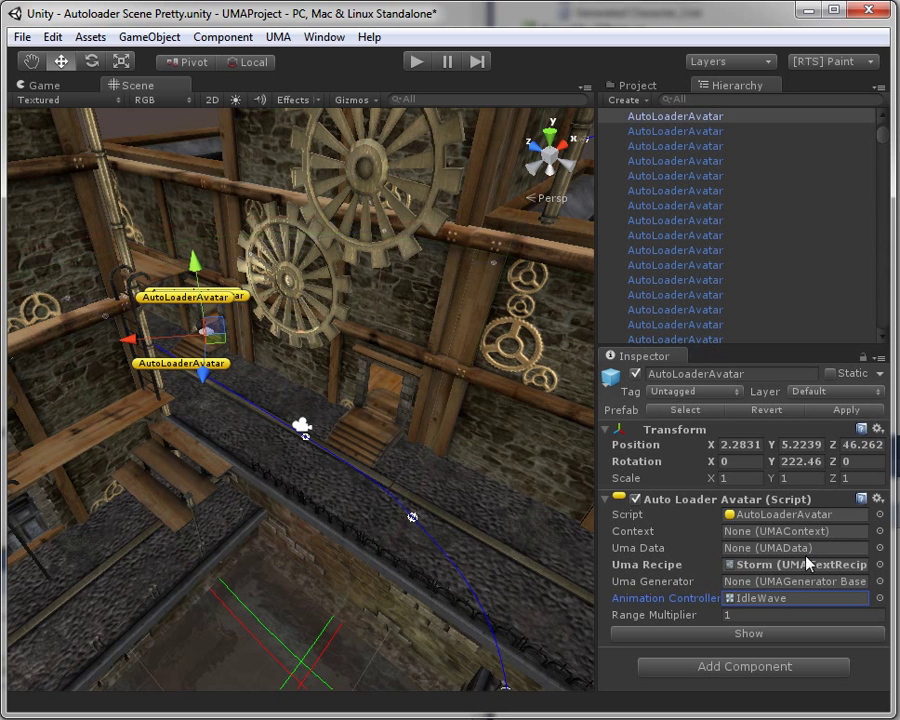
click(800, 616)
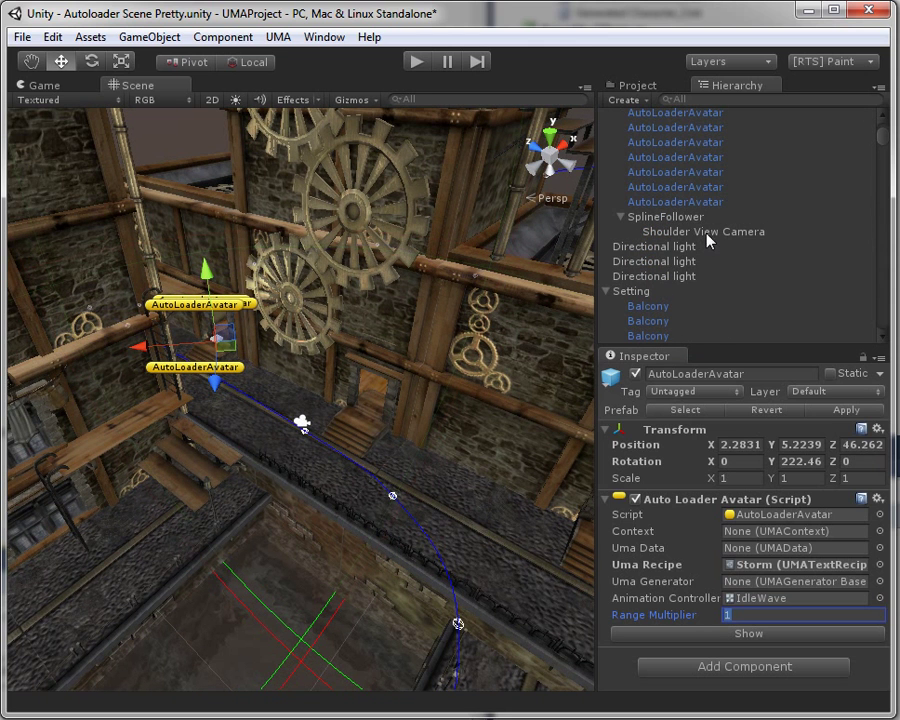
click(664, 216)
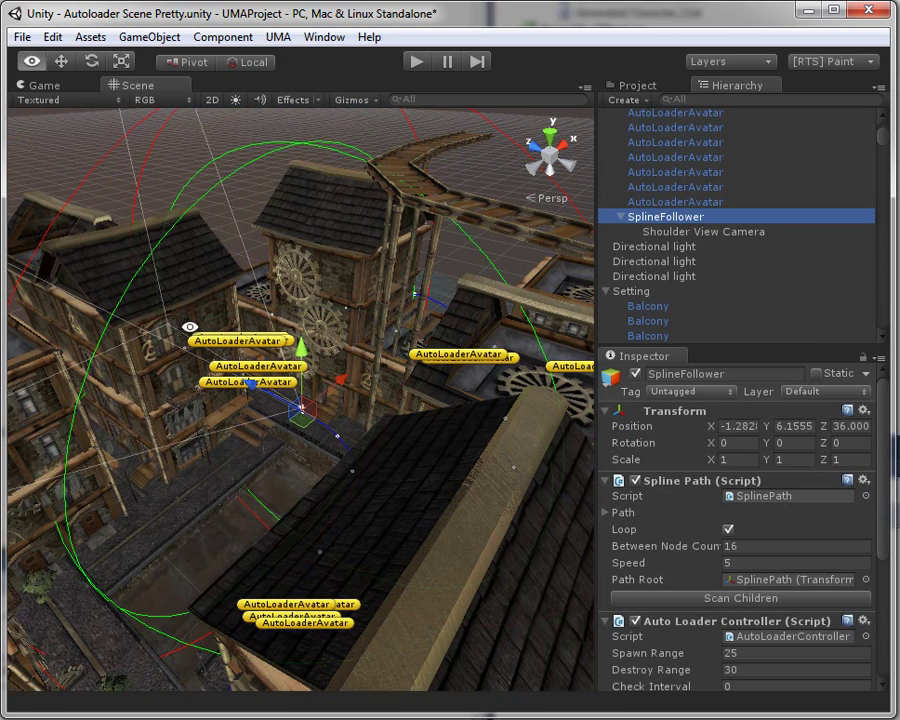
scroll(down, 3)
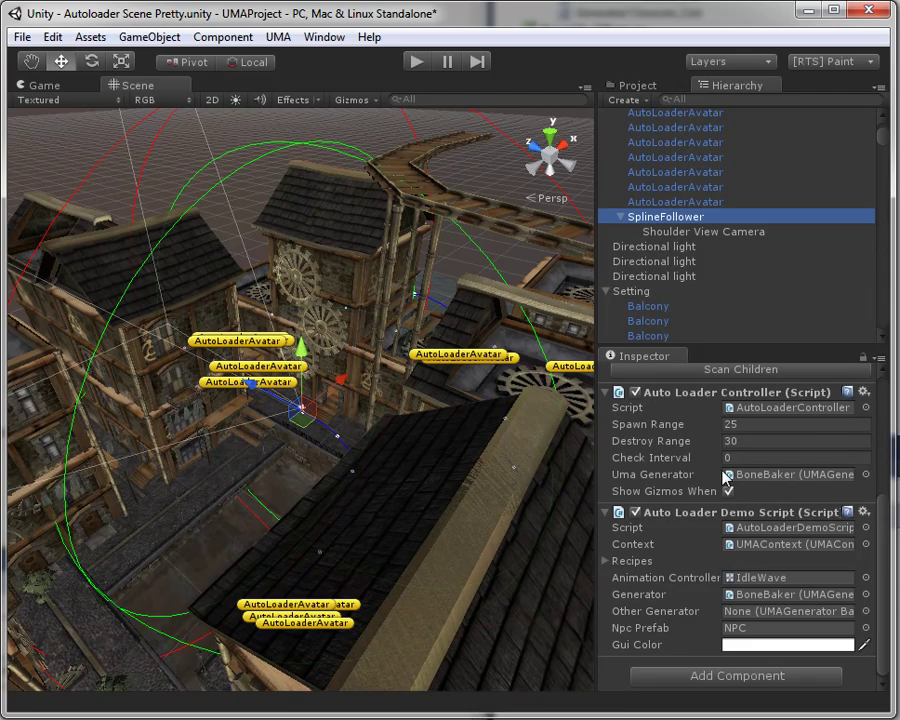
mouse_move(208, 400)
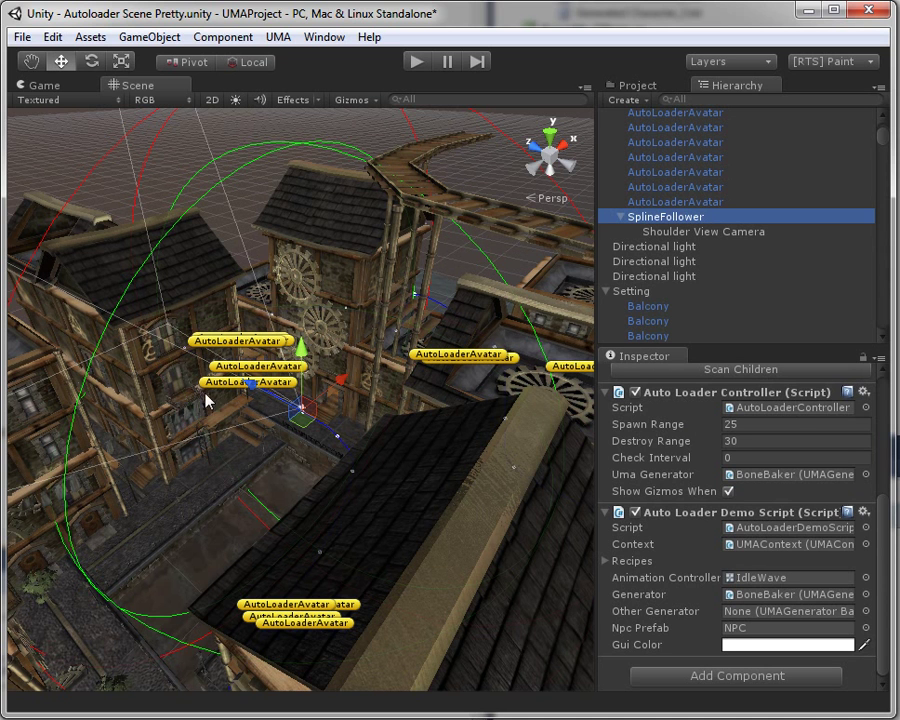
mouse_move(76, 188)
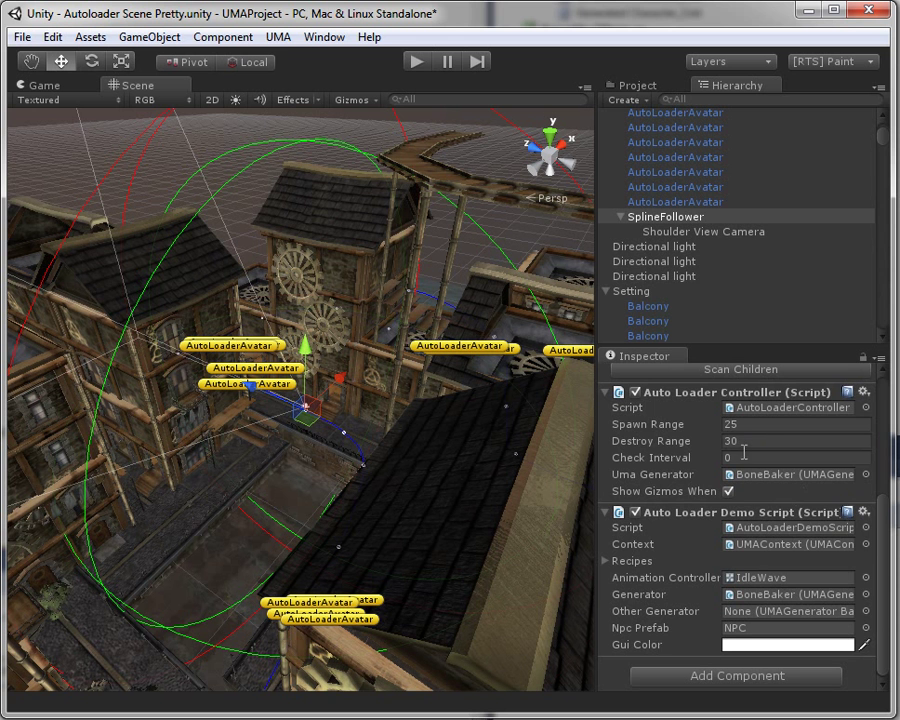
click(796, 424)
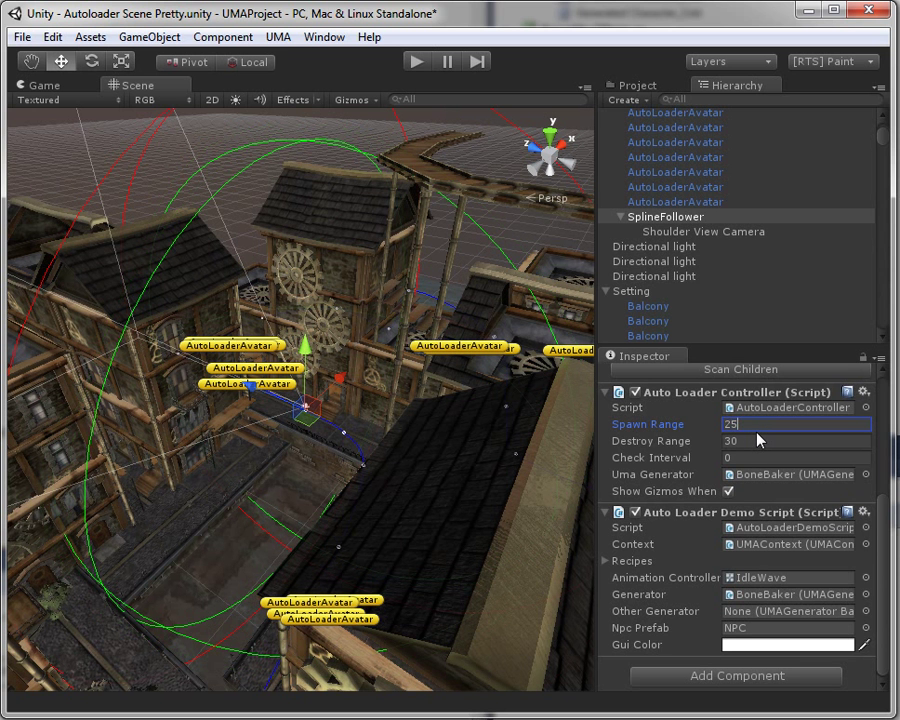
click(790, 442)
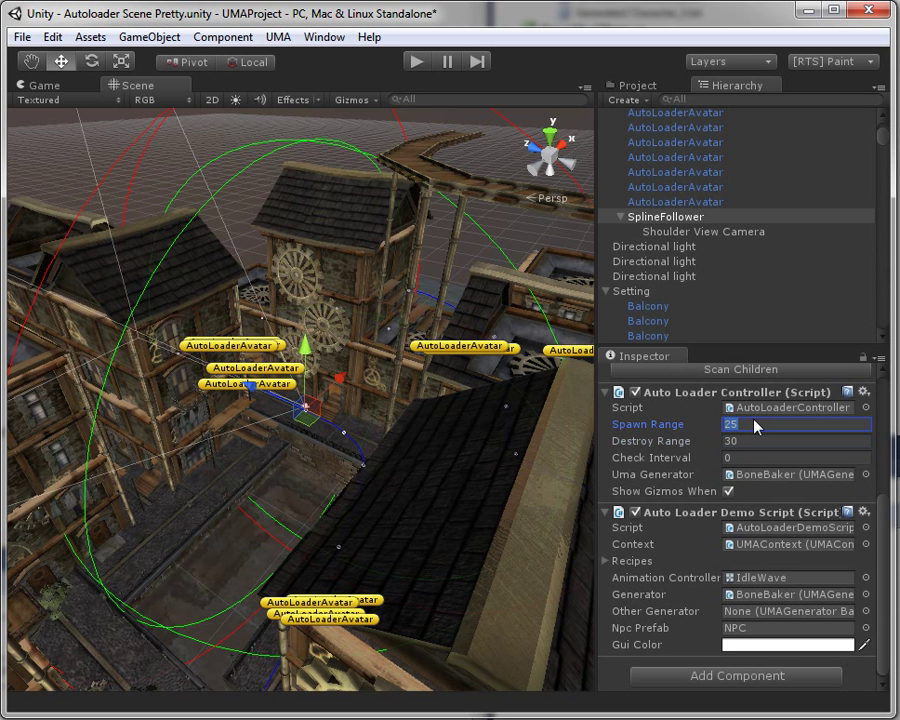
mouse_move(184, 240)
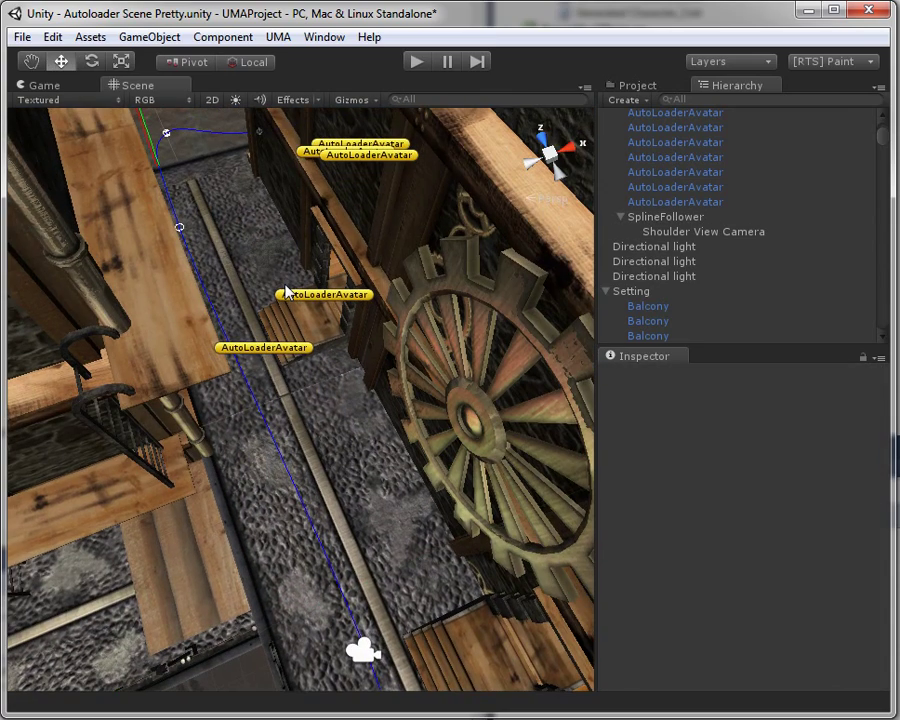
mouse_move(320, 310)
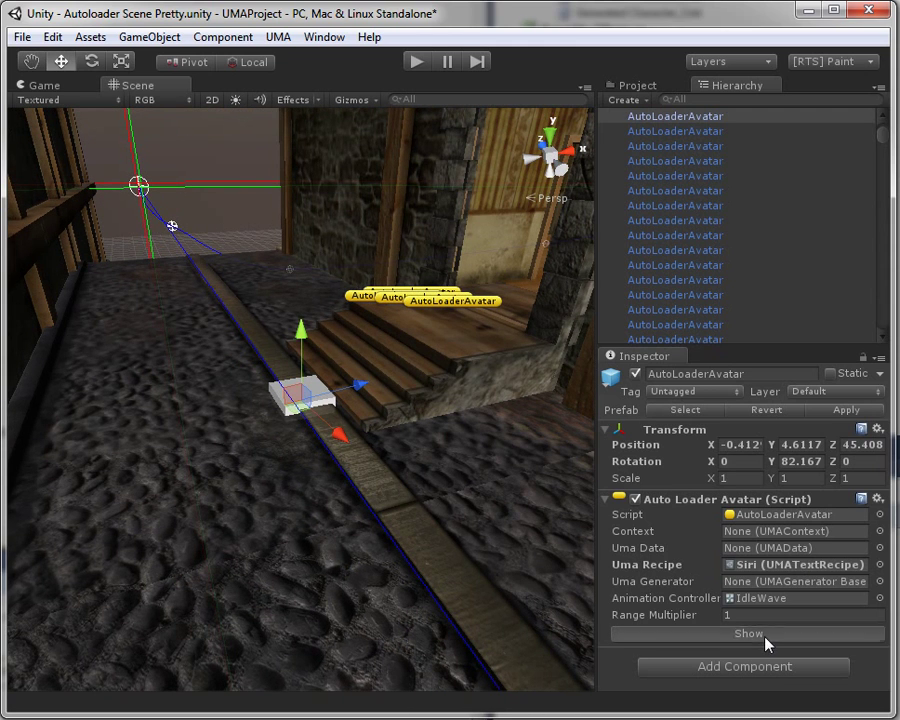
Step: Show the wall-side AutoLoaderAvatar's preview gizmo in the scene
click(748, 632)
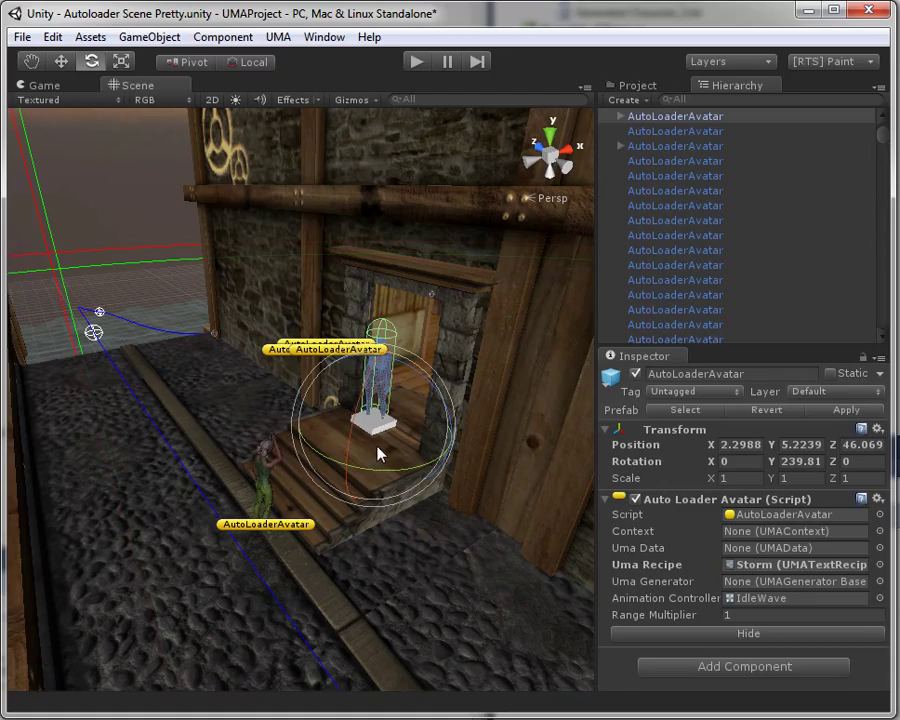
mouse_move(330, 278)
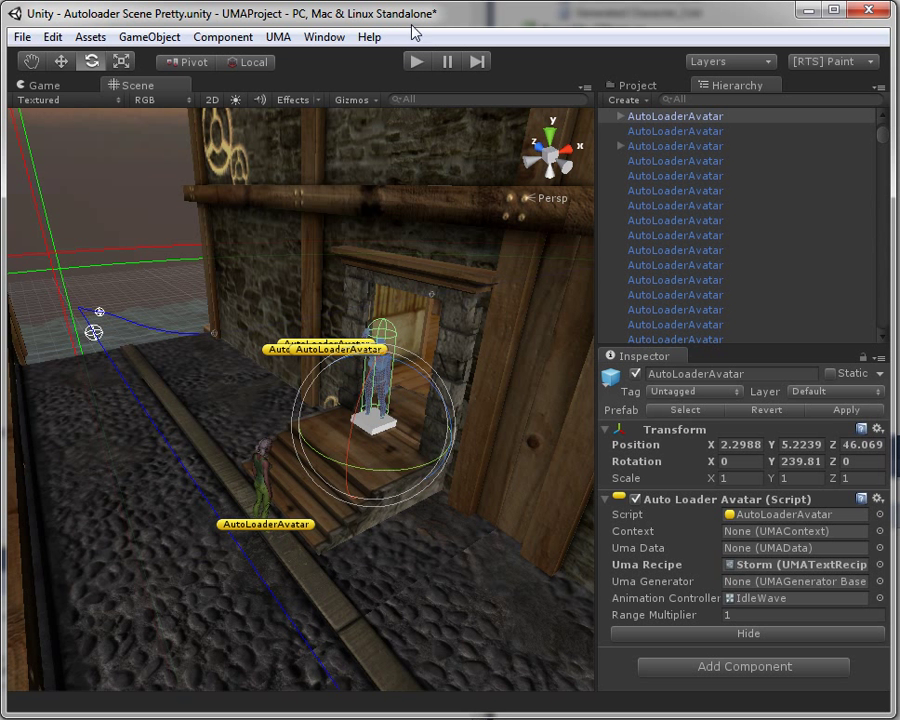
Step: Play the scene so the camera follows the spline and 30 characters total spawn
click(416, 60)
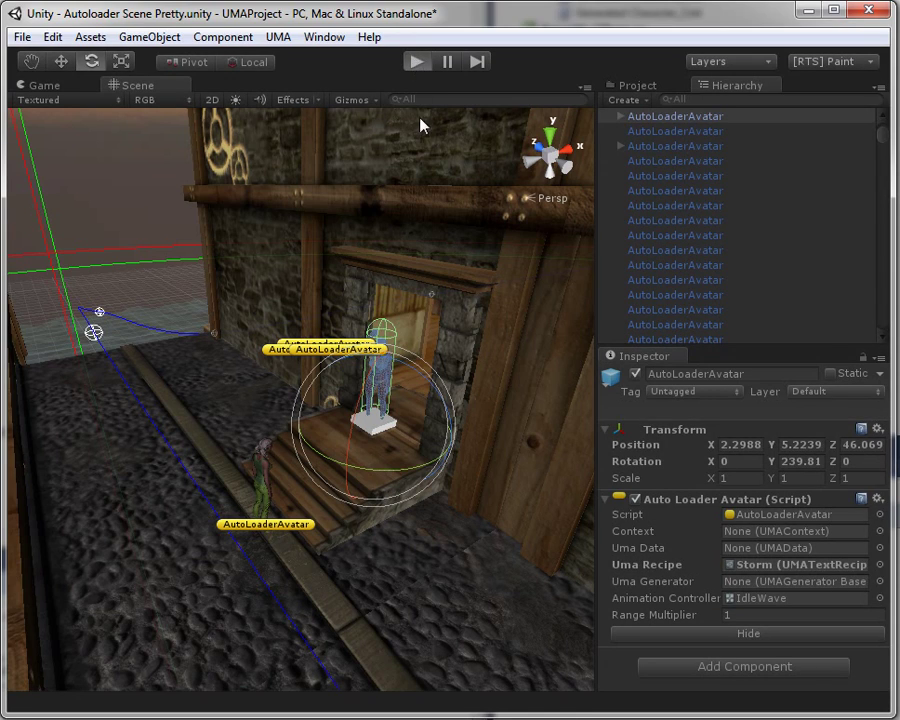
click(416, 60)
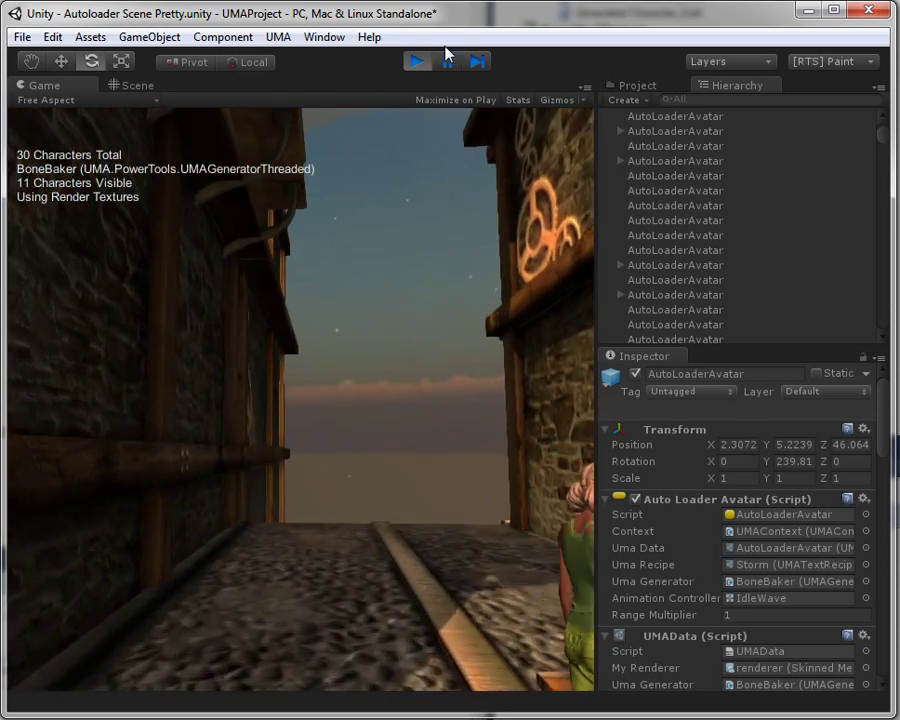
click(416, 60)
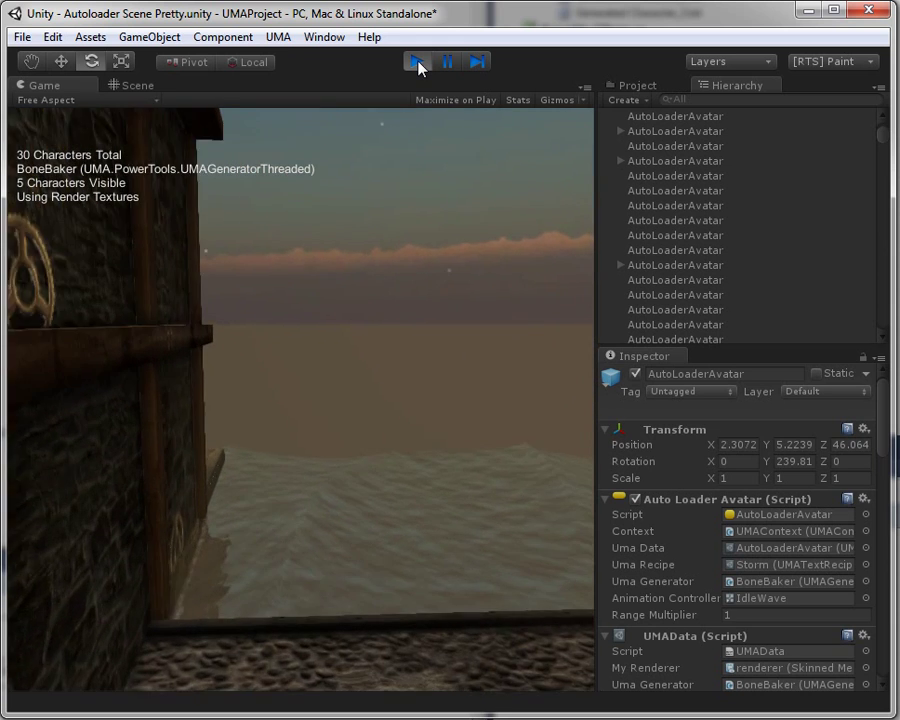
Step: Exit play mode back to the editable scene with the wall-side placeholder
click(416, 60)
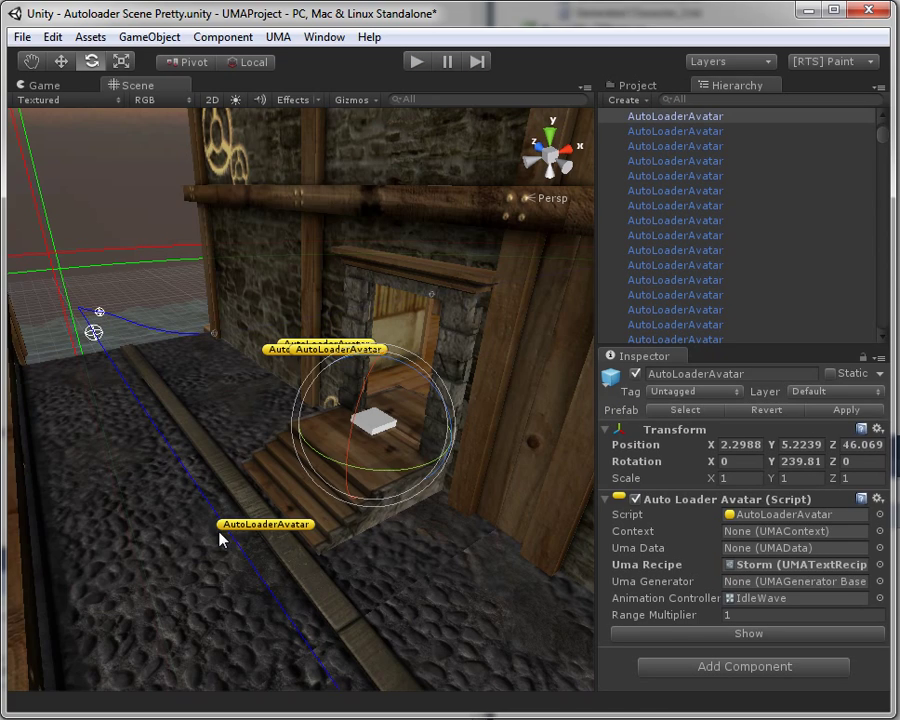
mouse_move(202, 456)
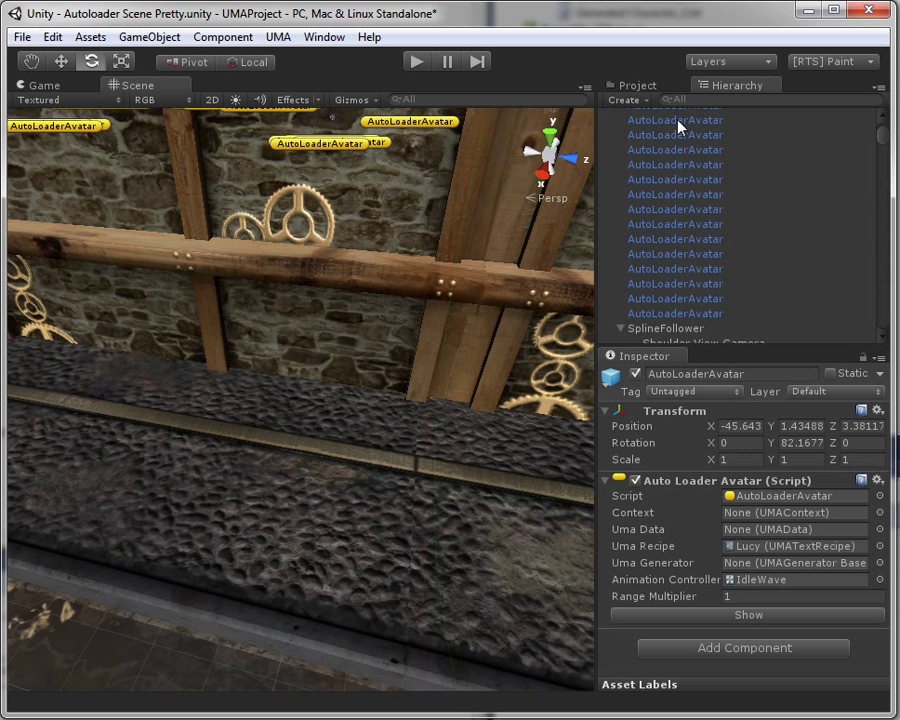
Step: Select the new ledge placeholder and show its Lucy-recipe troll preview
click(740, 228)
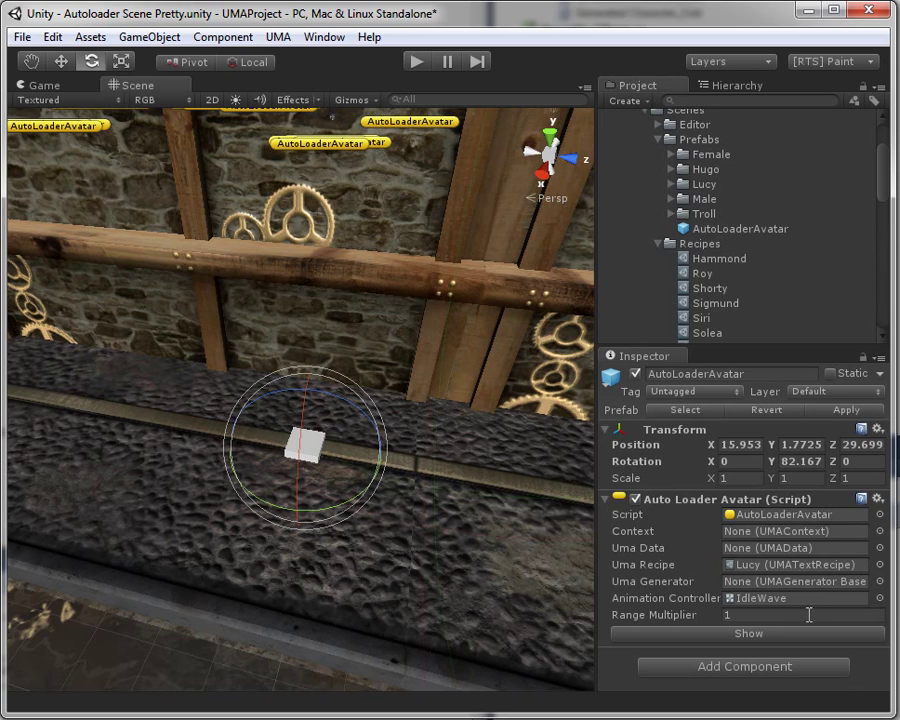
click(748, 632)
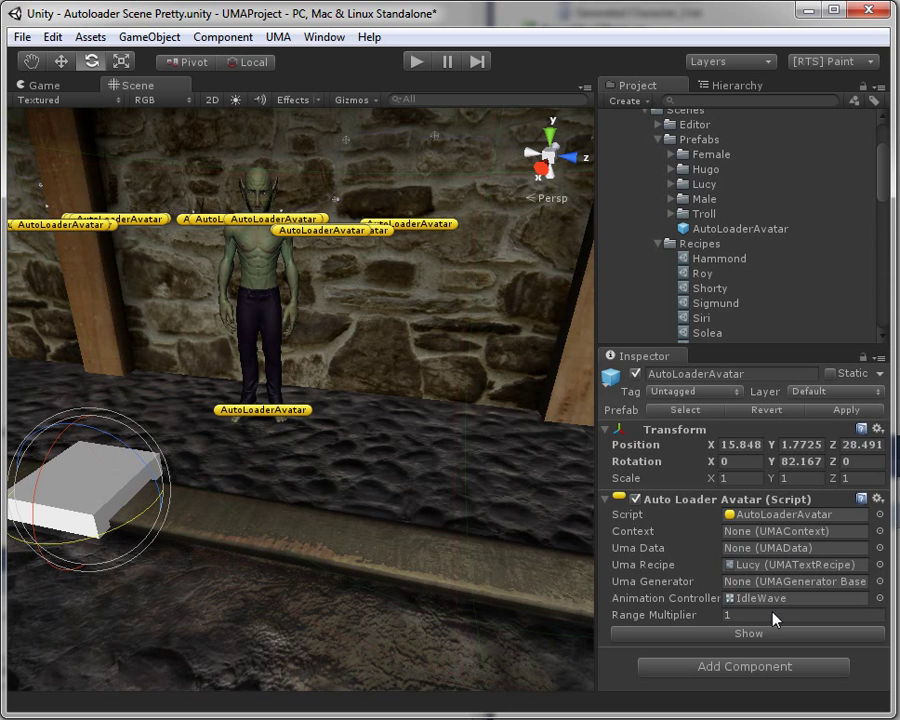
Step: Show previews for the duplicated placeholders so two trolls stand on the ledge
click(748, 632)
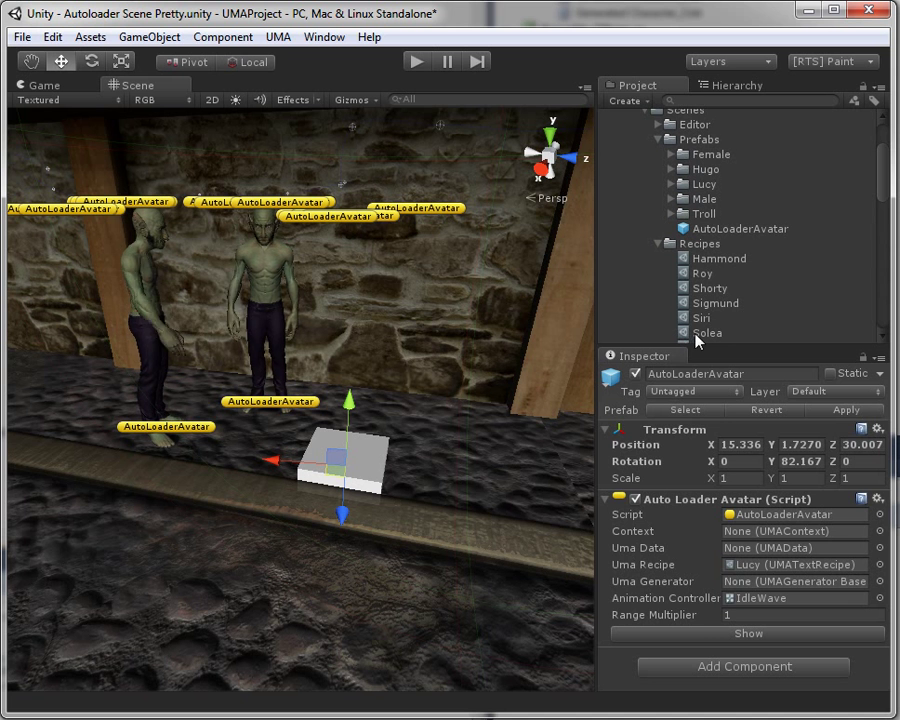
click(748, 632)
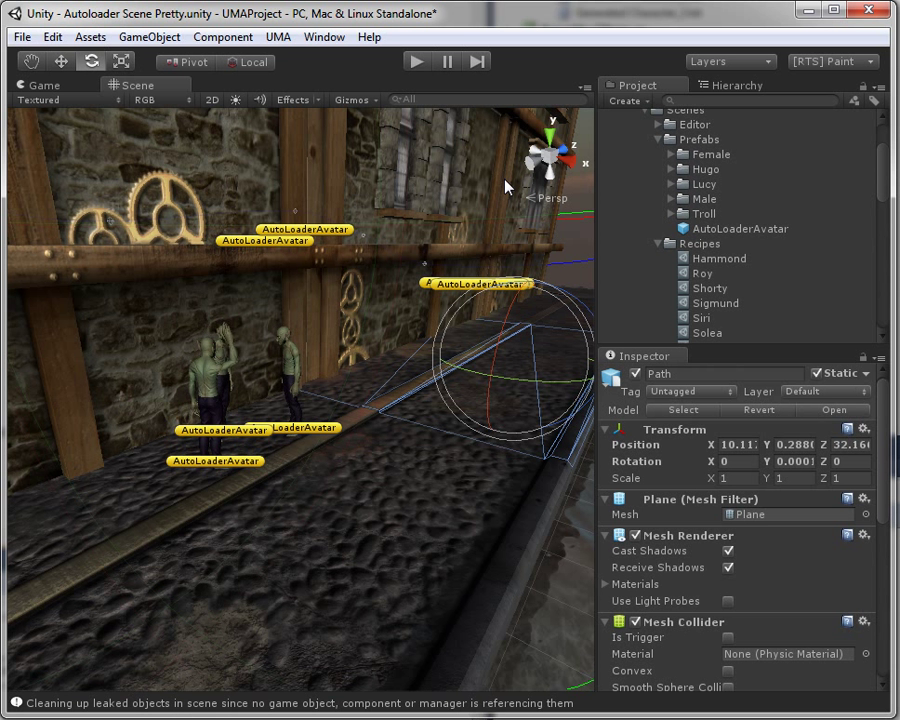
mouse_move(444, 232)
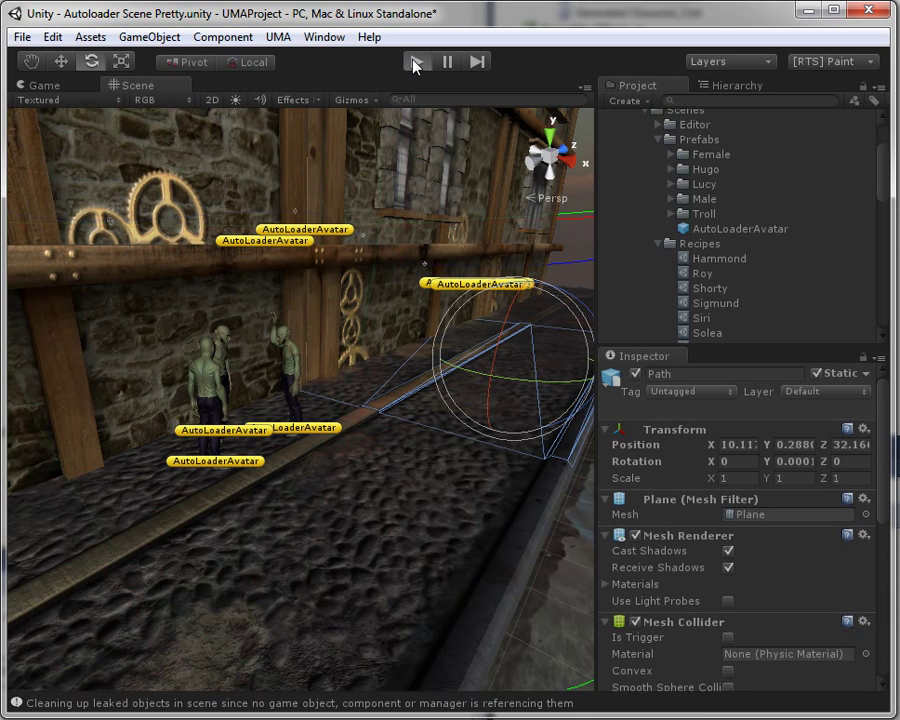
click(416, 60)
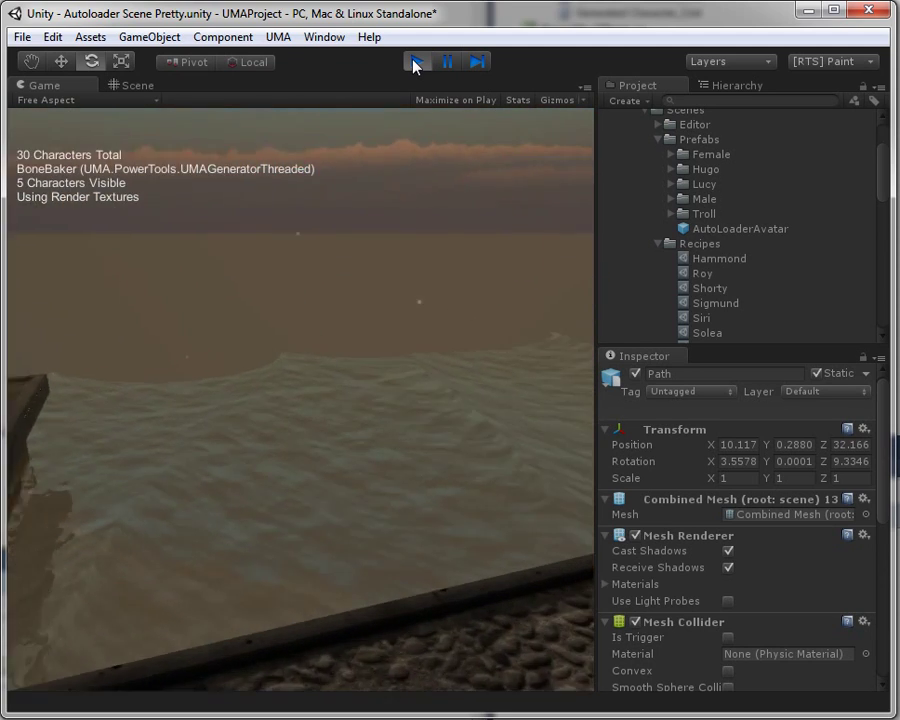
click(416, 60)
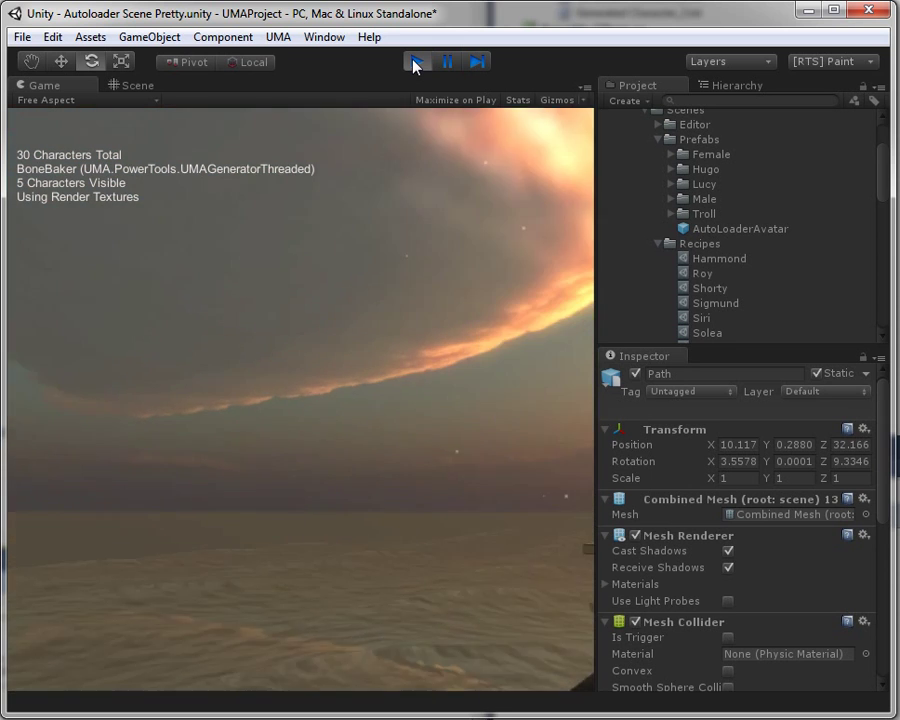
click(448, 60)
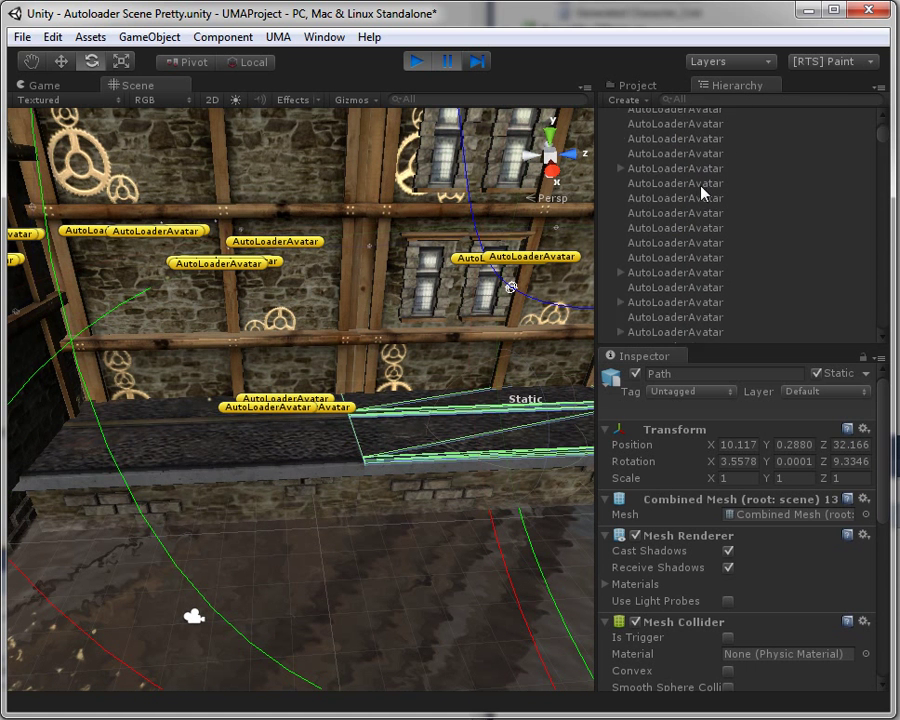
click(664, 288)
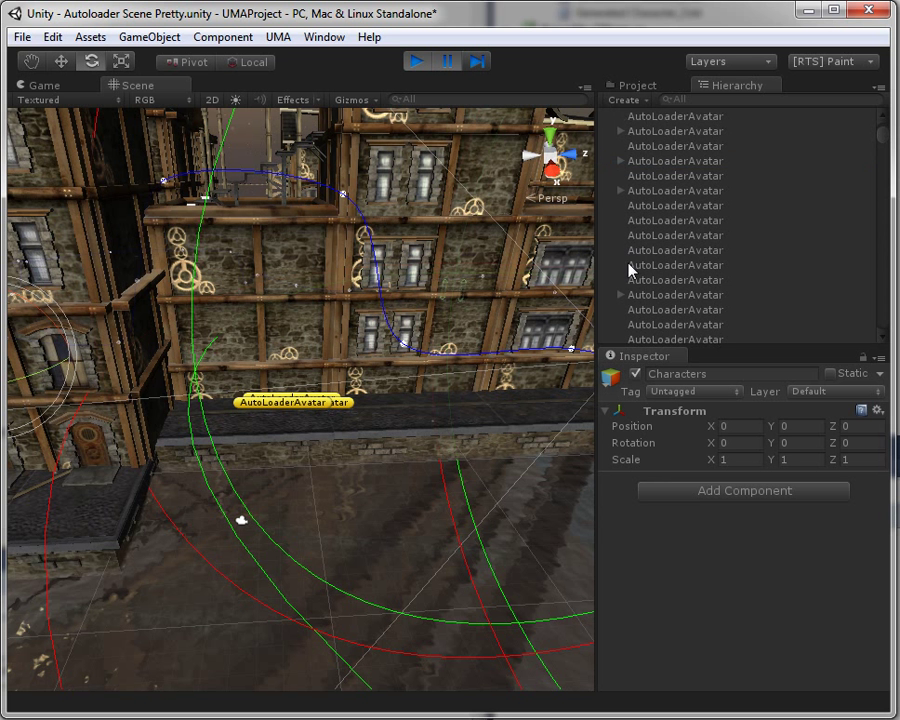
click(642, 160)
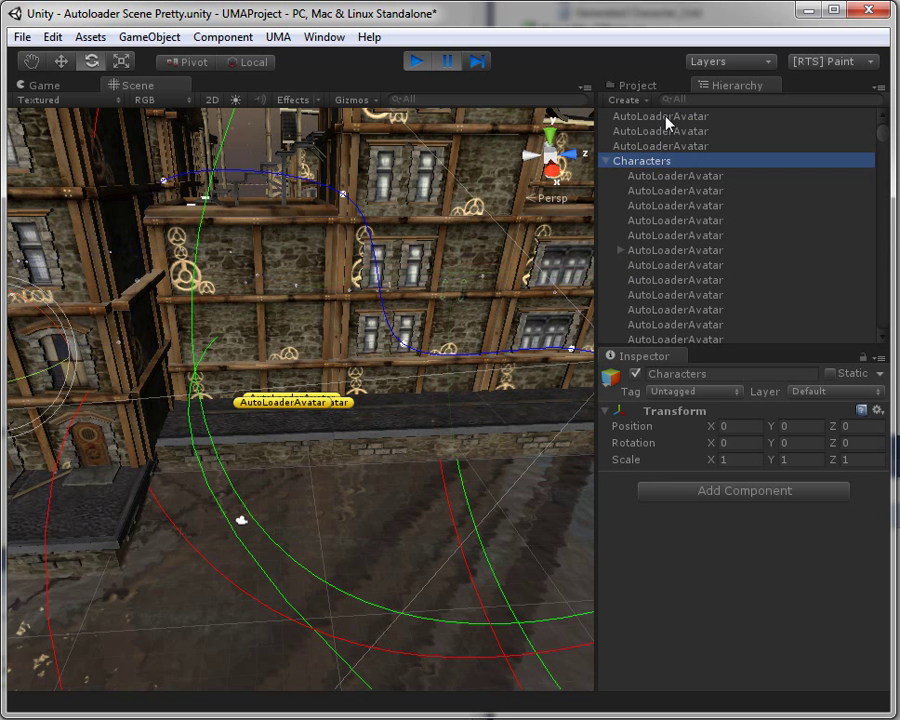
Step: Play the scene with an AutoLoaderAvatar selected, checking Scene and Game views as 33 characters spawn
click(660, 116)
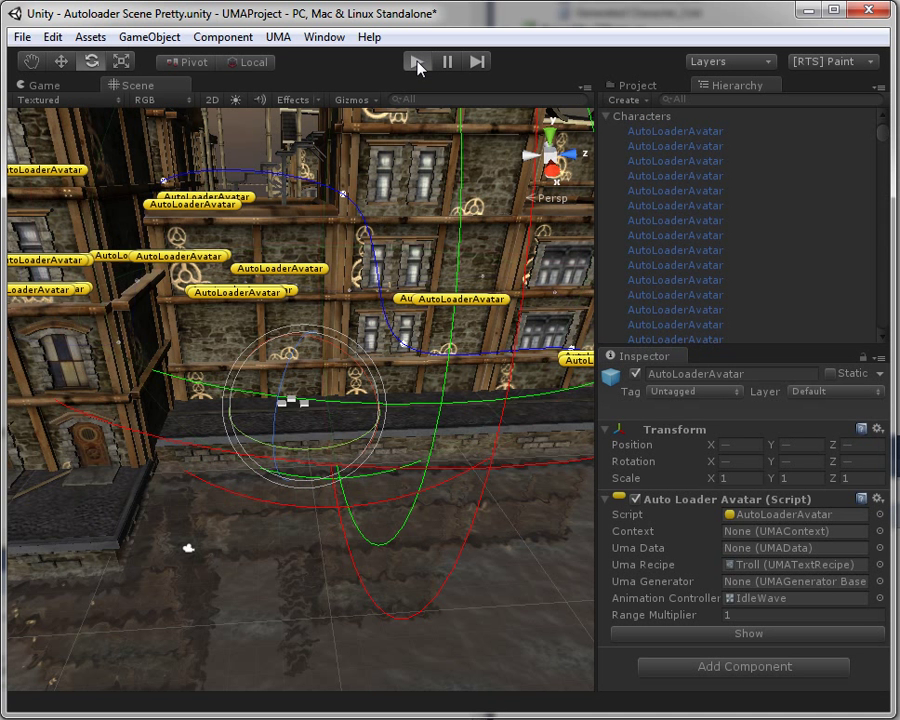
click(416, 60)
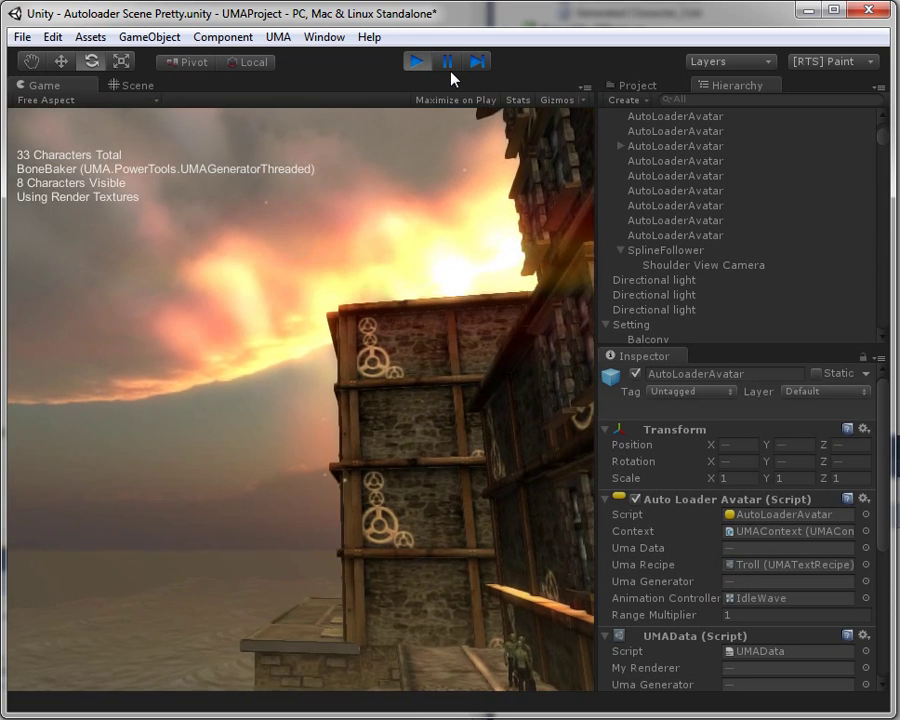
click(130, 84)
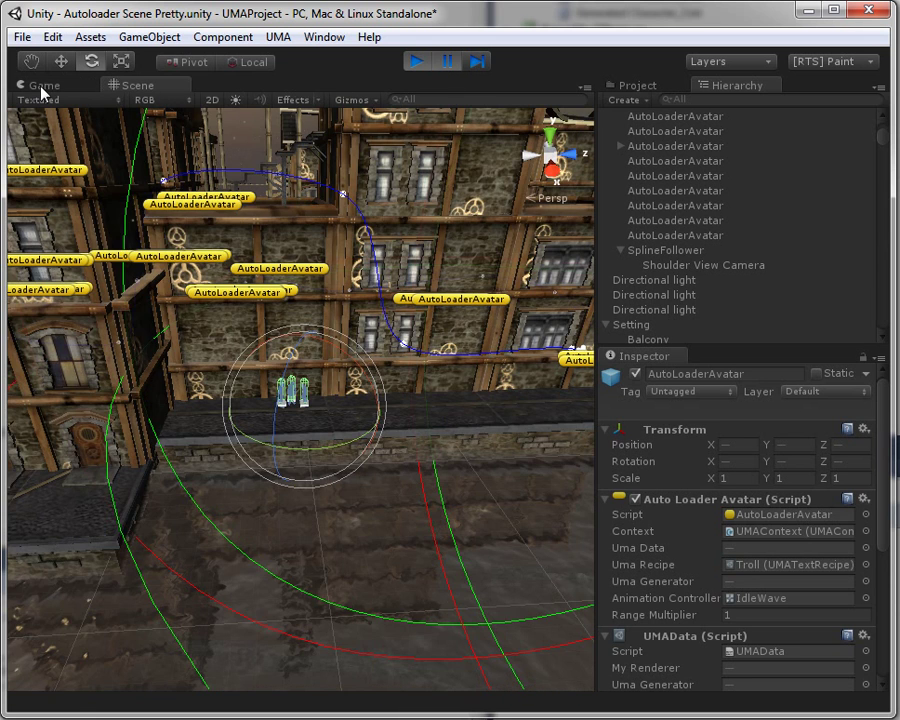
click(42, 84)
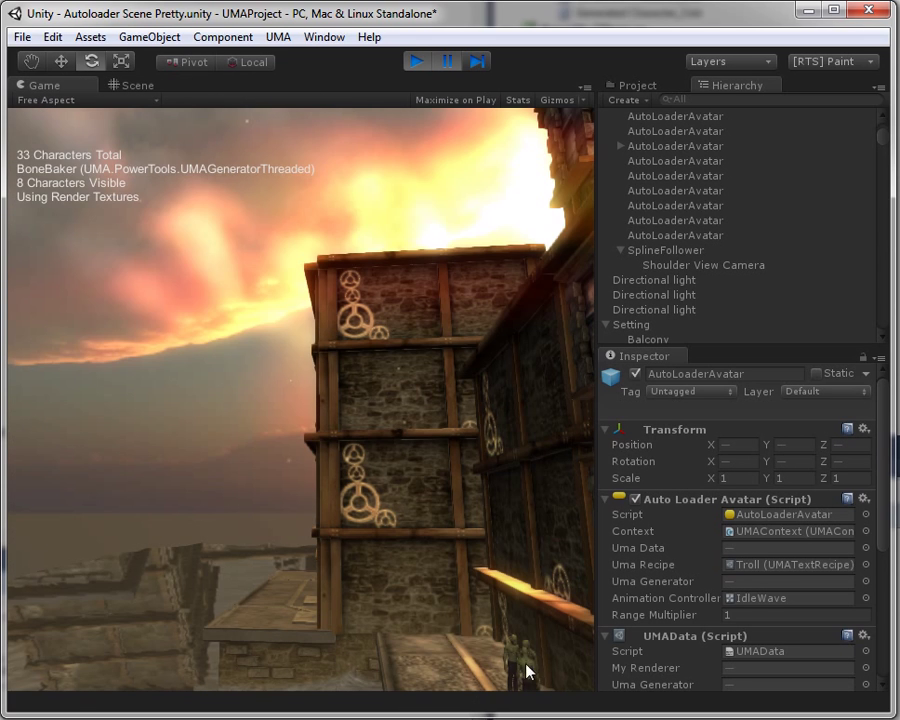
mouse_move(306, 164)
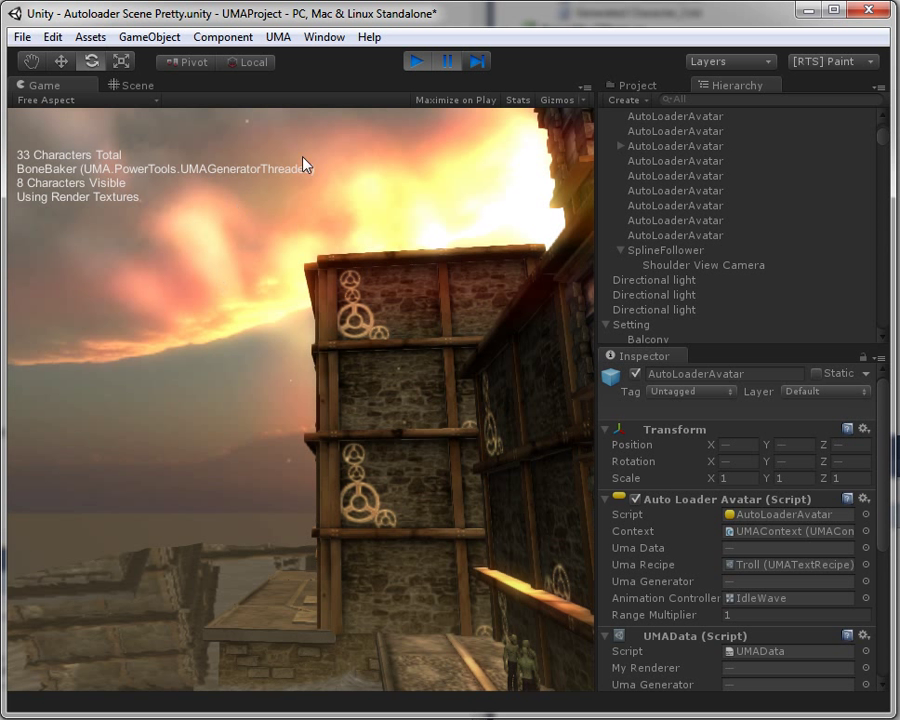
click(416, 60)
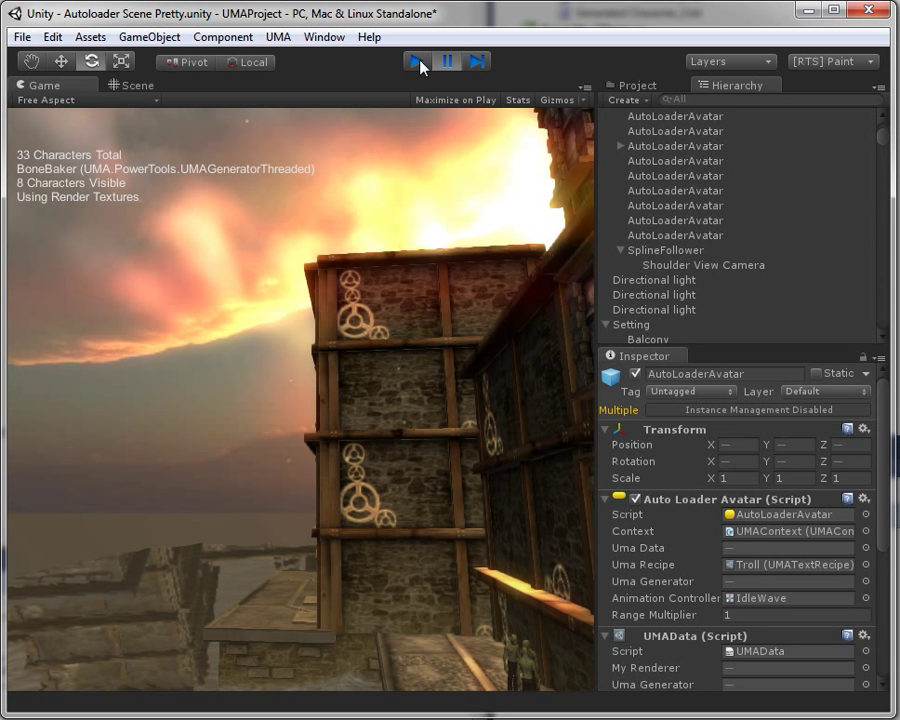
Step: Stop play, multi-select the three ledge AutoLoaderAvatars and show their troll previews
click(416, 60)
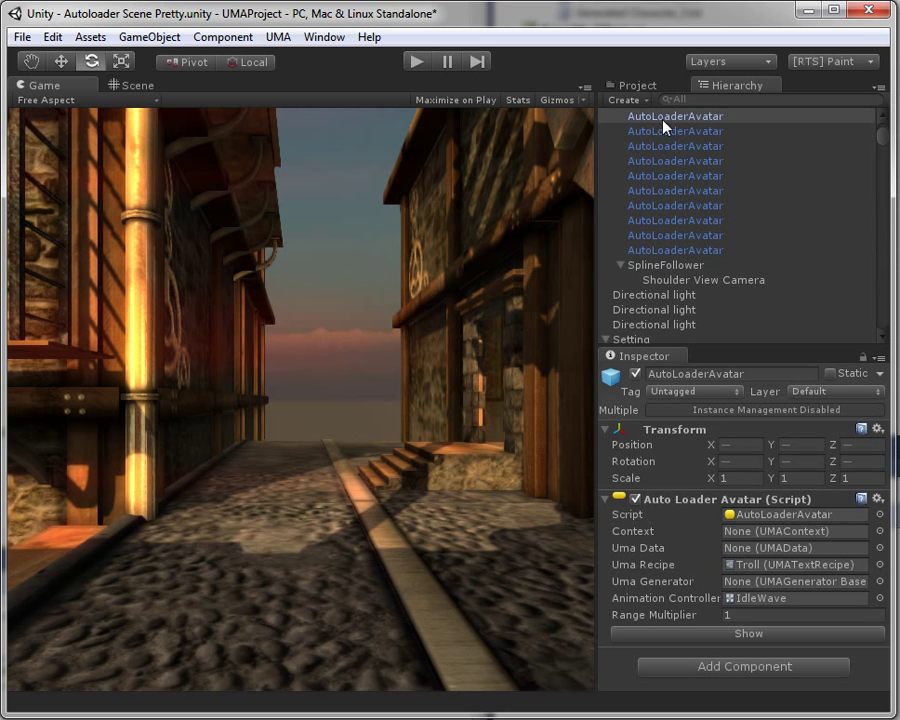
click(130, 84)
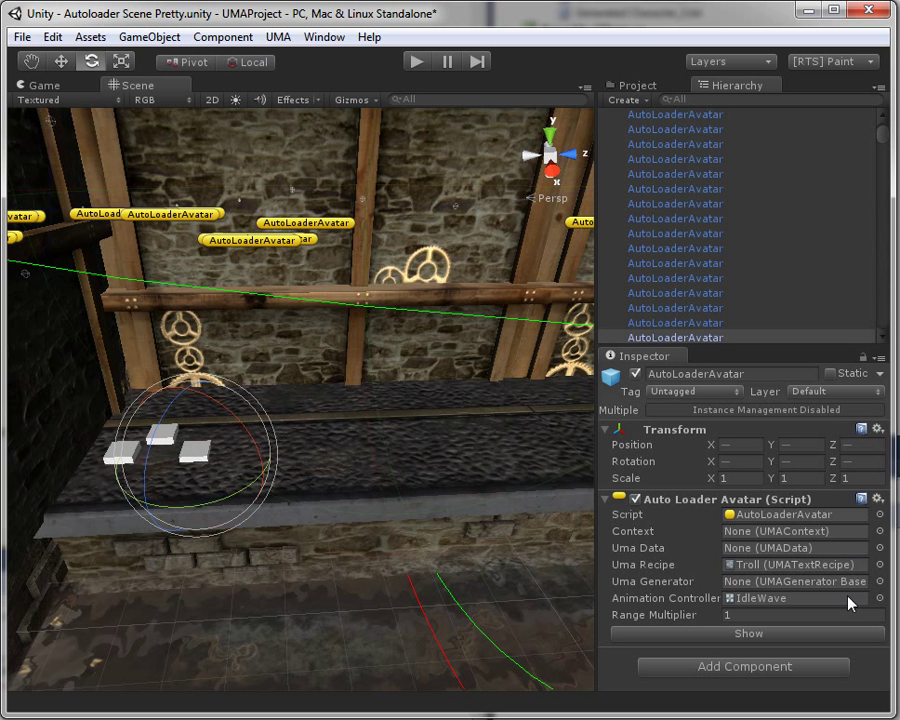
click(748, 632)
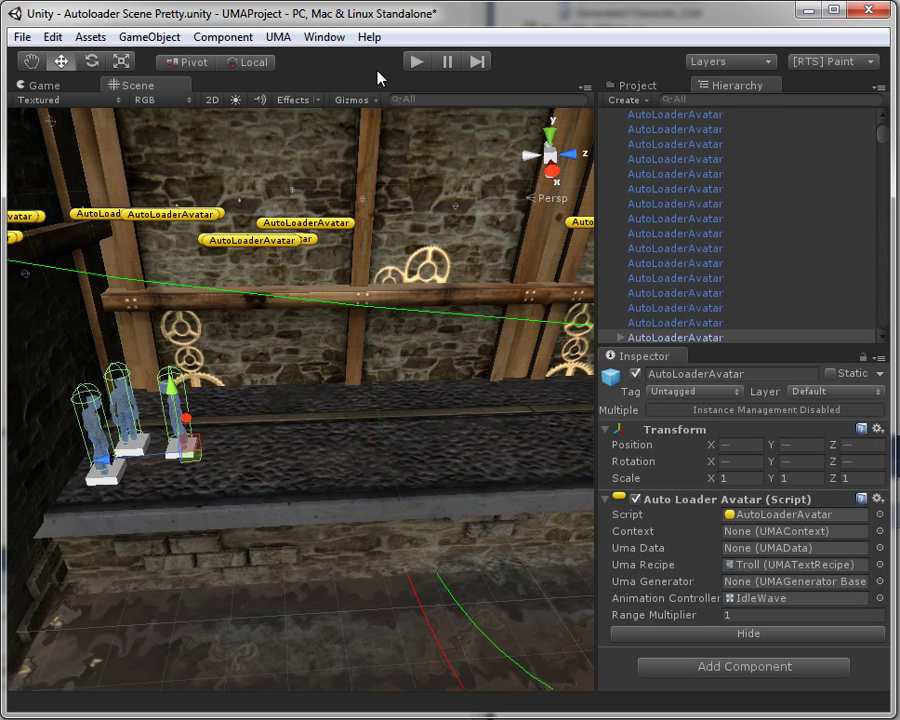
click(416, 60)
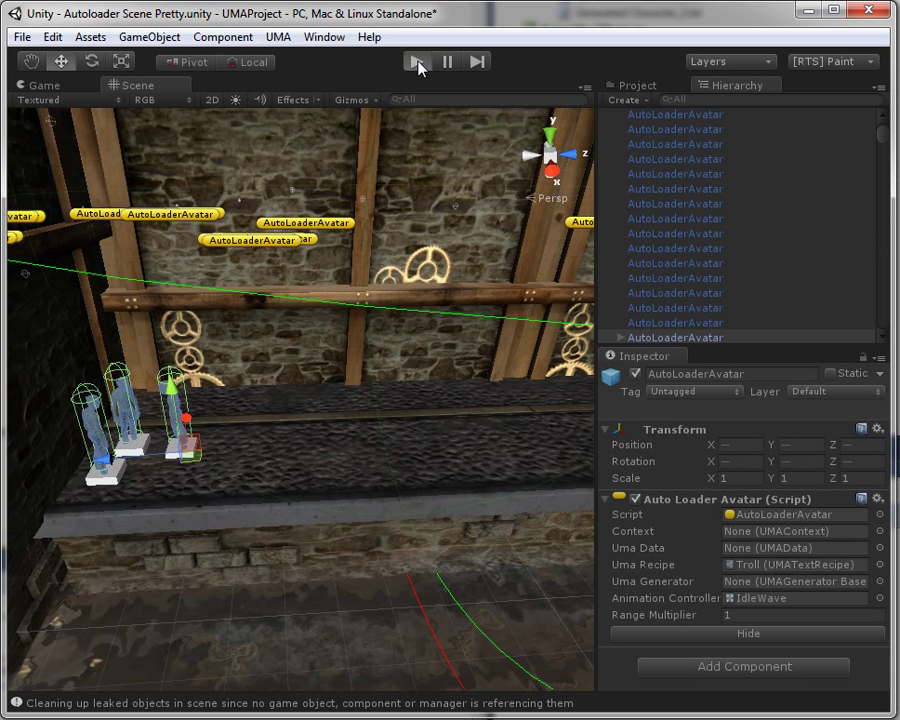
Step: Play the scene again so characters spawn along the walkway as the camera passes
click(416, 60)
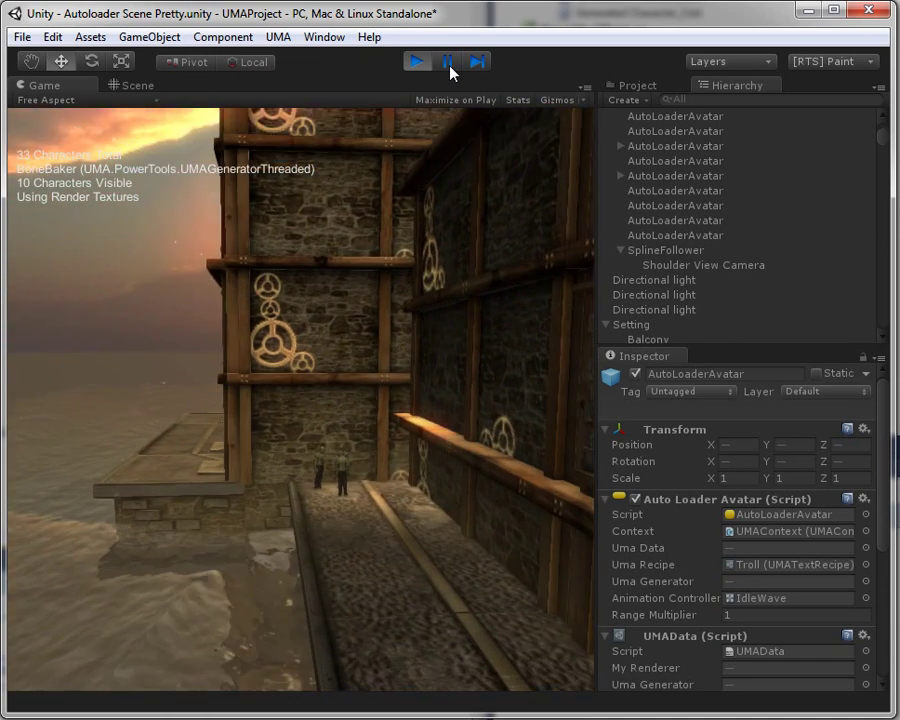
click(136, 84)
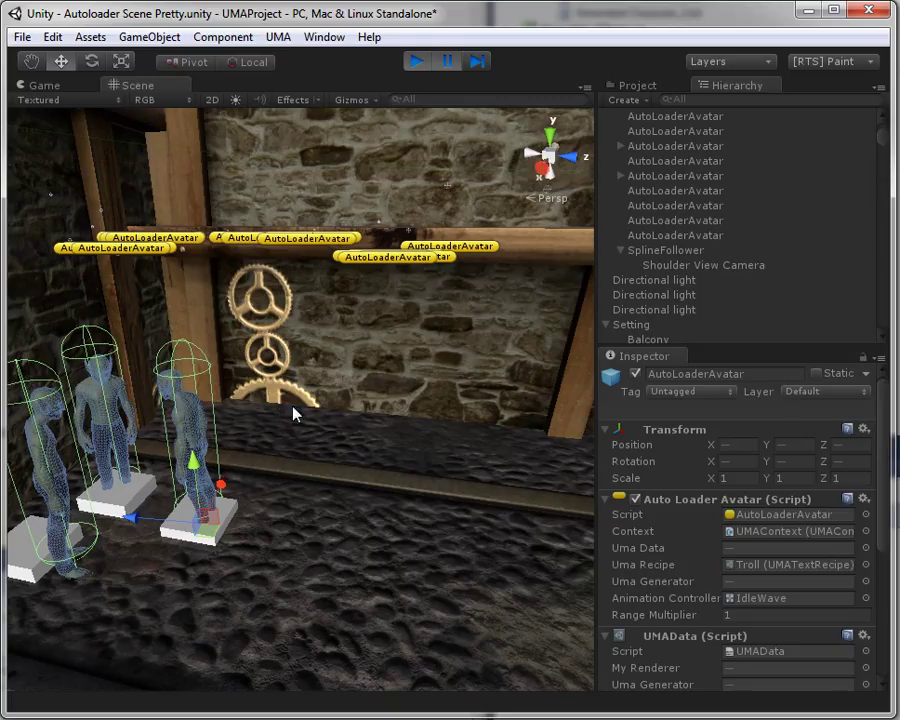
click(416, 60)
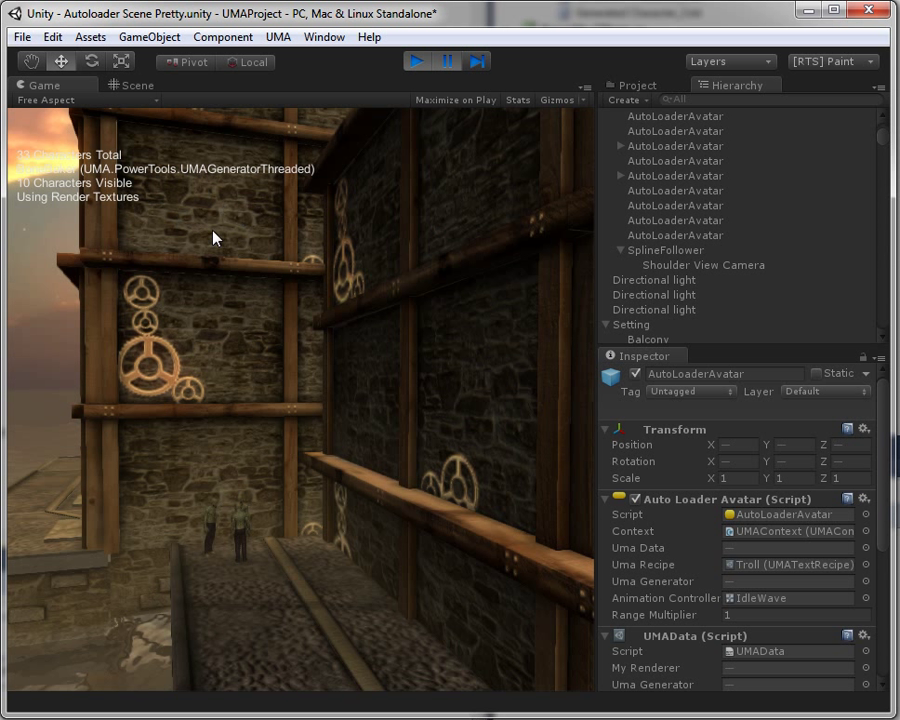
mouse_move(748, 314)
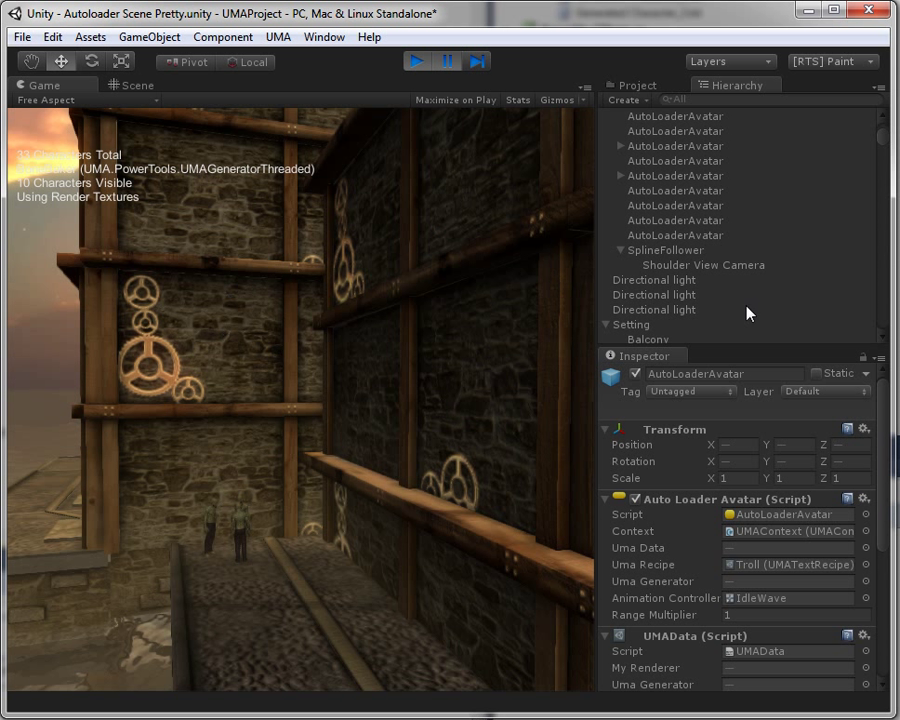